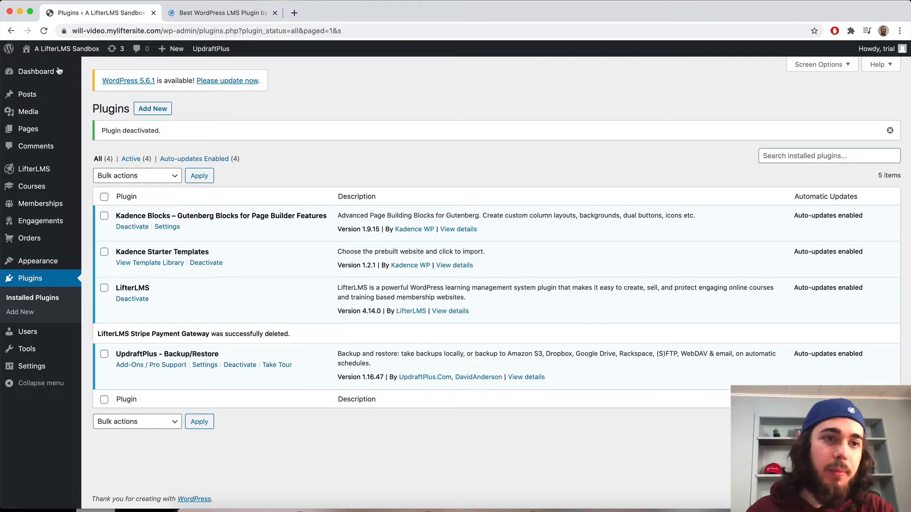
{"action": "mouse_move", "coordinate": [33, 169]}
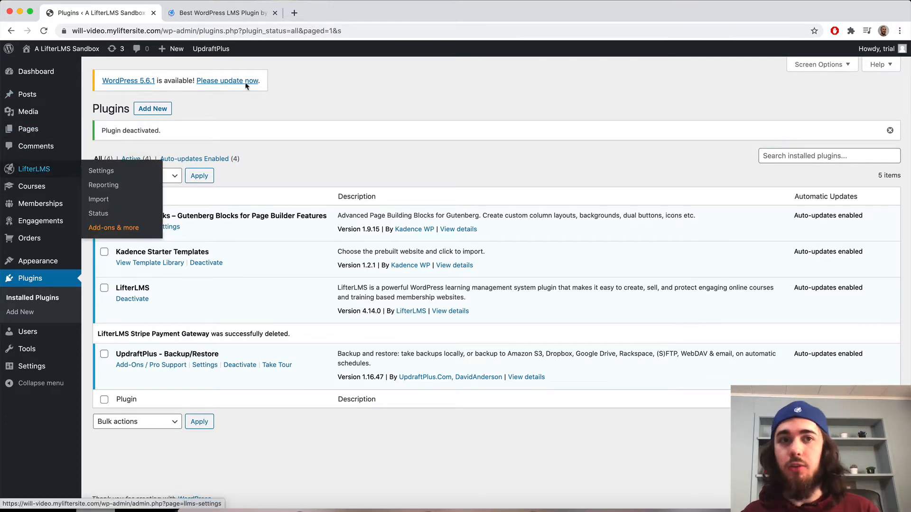
Switch to the LifterLMS.com browser tab
{"action": "left_click", "coordinate": [220, 12]}
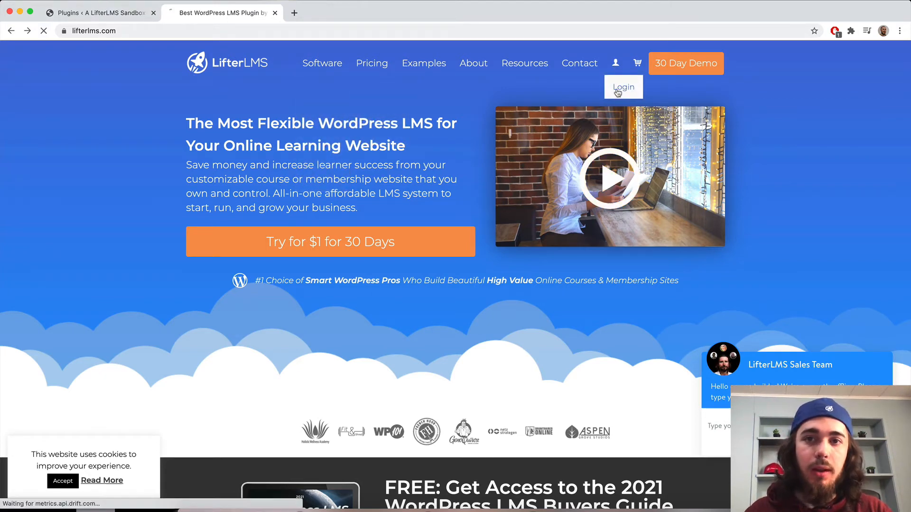
Log in to the LifterLMS.com account
{"action": "left_click", "coordinate": [623, 87]}
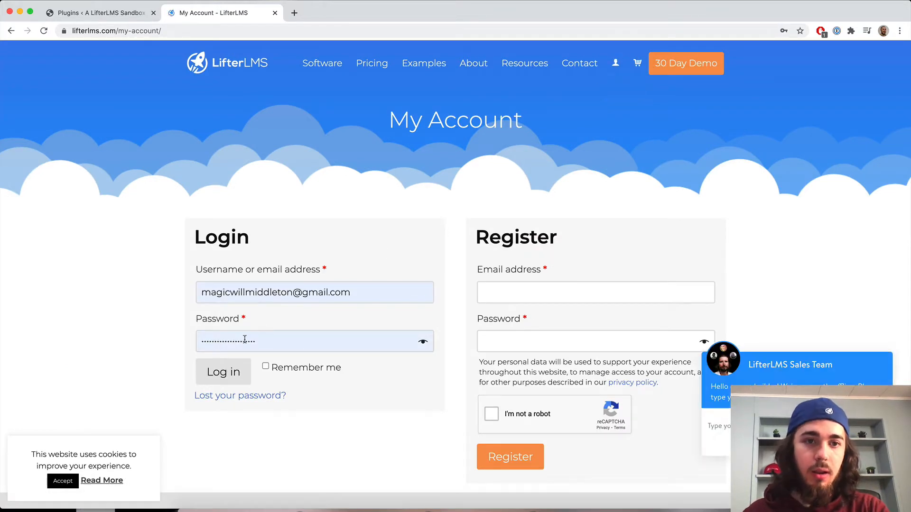
{"action": "left_click", "coordinate": [820, 31]}
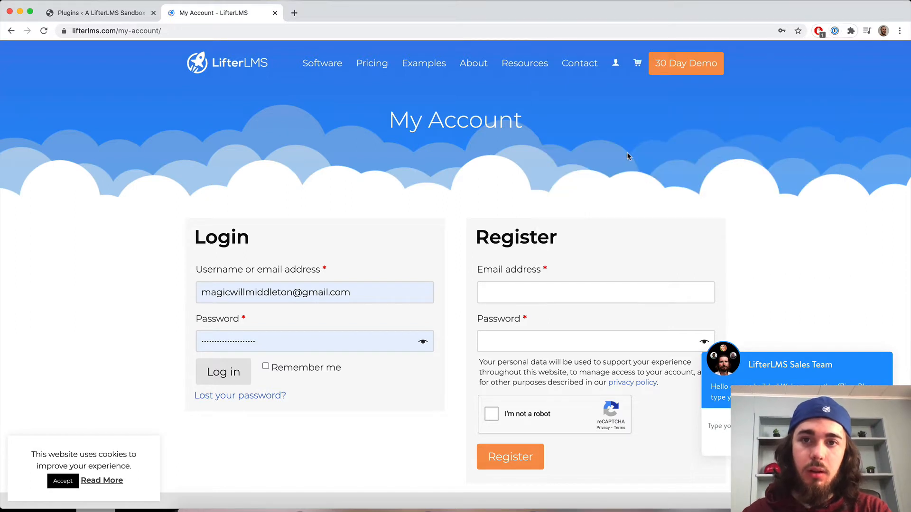
{"action": "left_click", "coordinate": [222, 372]}
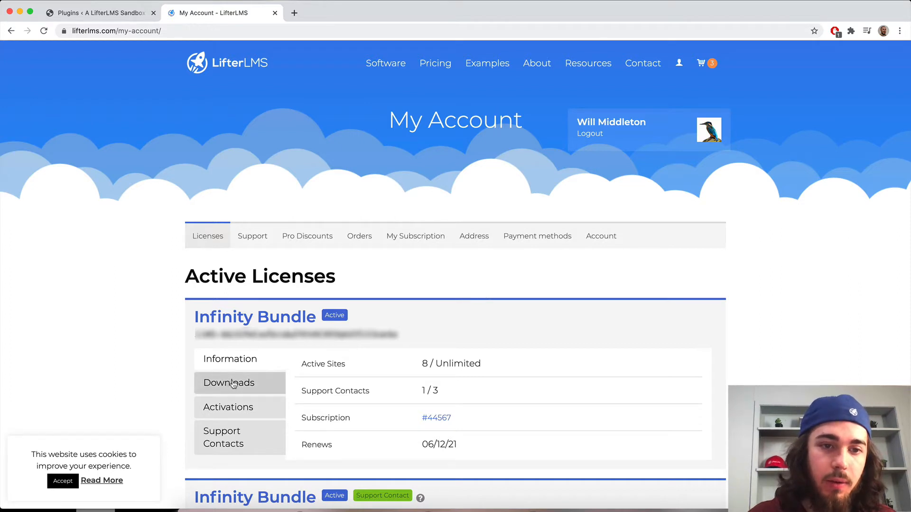
Download the LifterLMS Helper plugin from the Infinity Bundle license downloads
{"action": "left_click", "coordinate": [228, 383]}
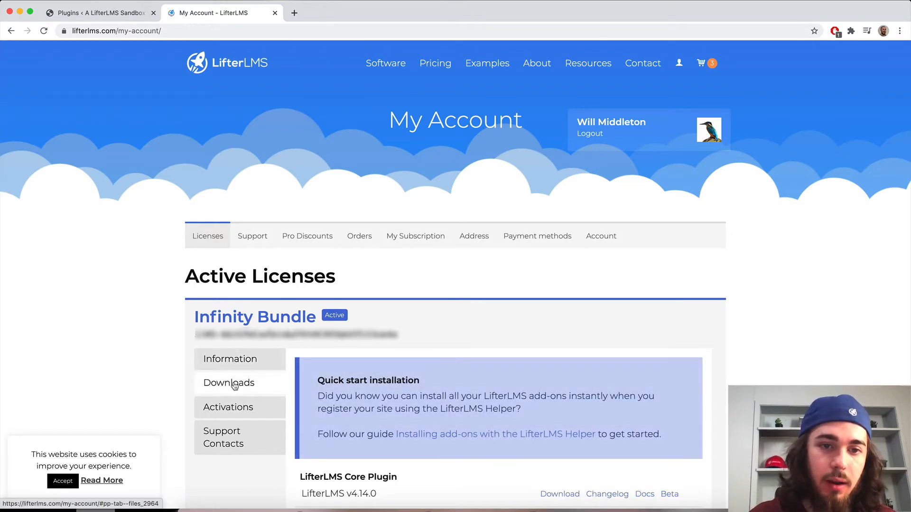
{"action": "scroll", "scroll_direction": "down", "scroll_amount": 3}
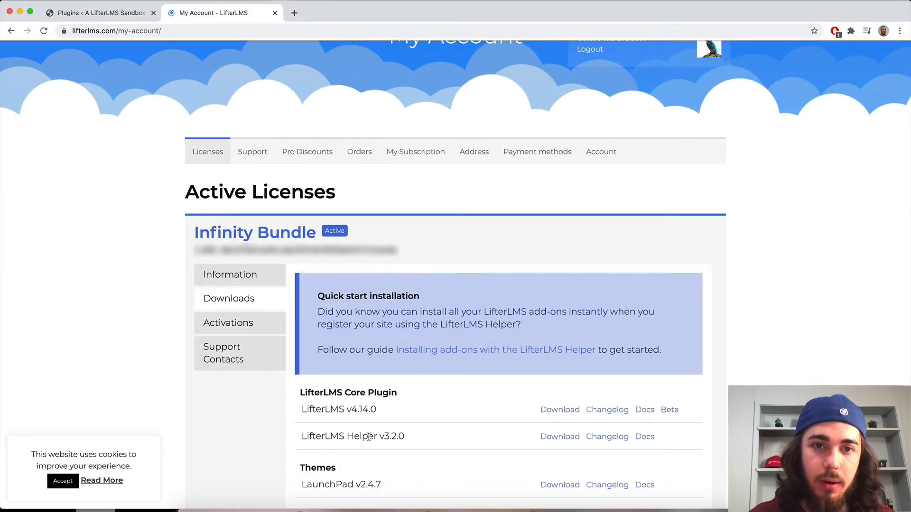
{"action": "left_click", "coordinate": [559, 436]}
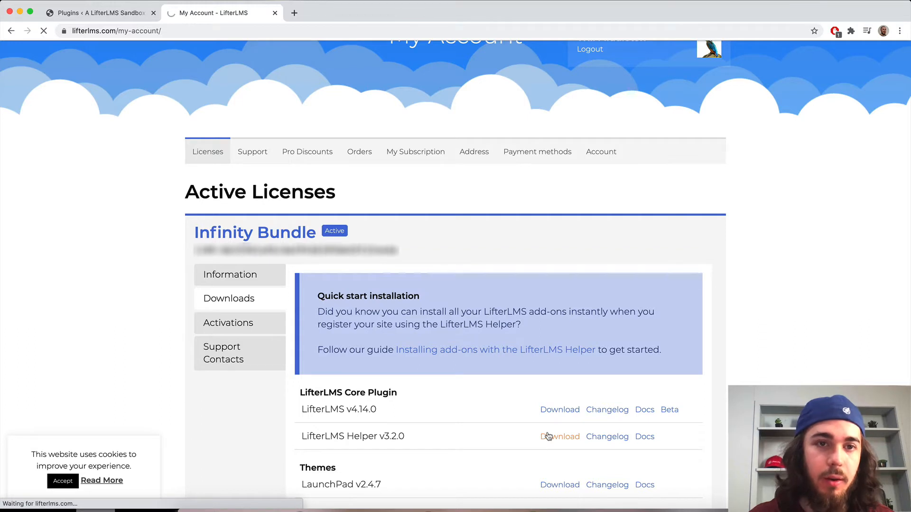
{"action": "mouse_move", "coordinate": [473, 417]}
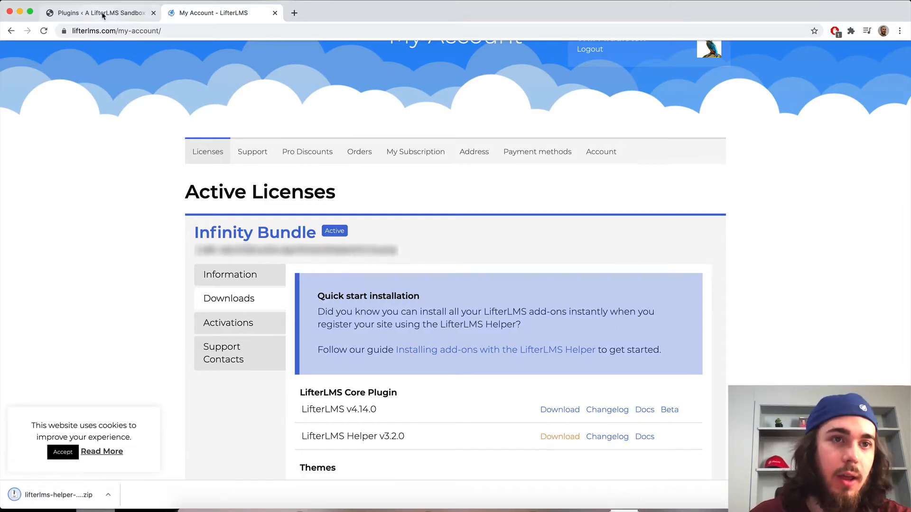
Upload, install and activate the LifterLMS Helper 3.2.0 zip as a WordPress plugin
{"action": "left_click", "coordinate": [99, 13]}
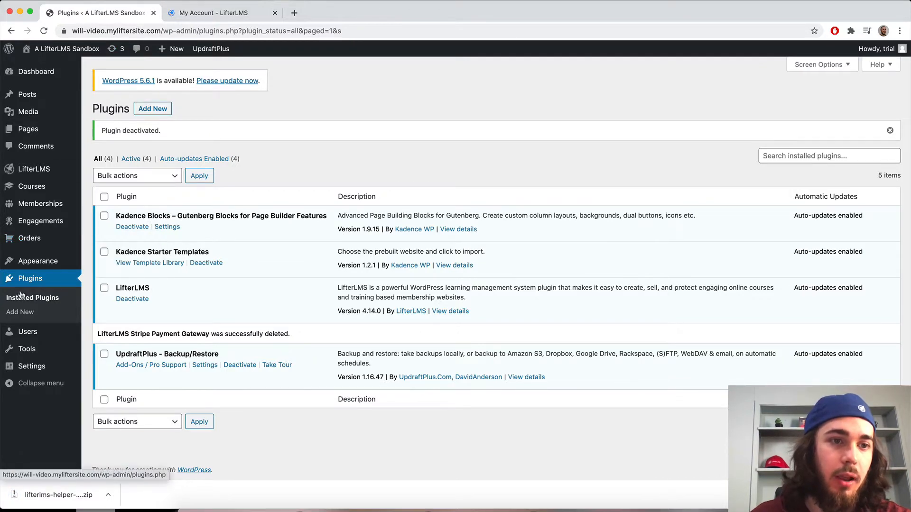
{"action": "left_click", "coordinate": [19, 312]}
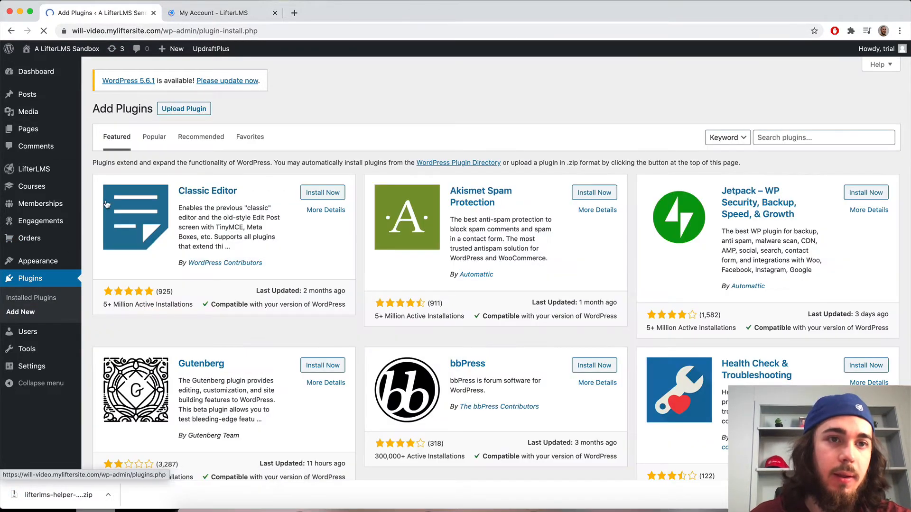
{"action": "left_click", "coordinate": [183, 109]}
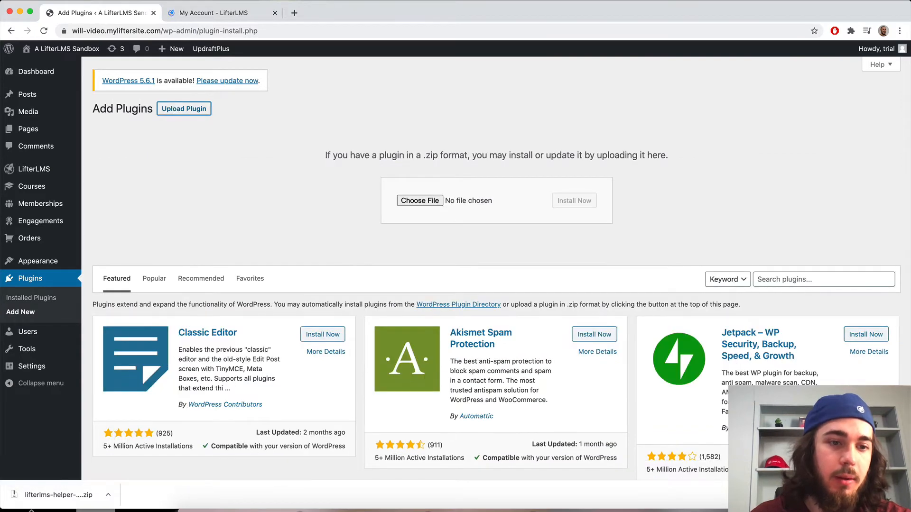
{"action": "left_click", "coordinate": [419, 200]}
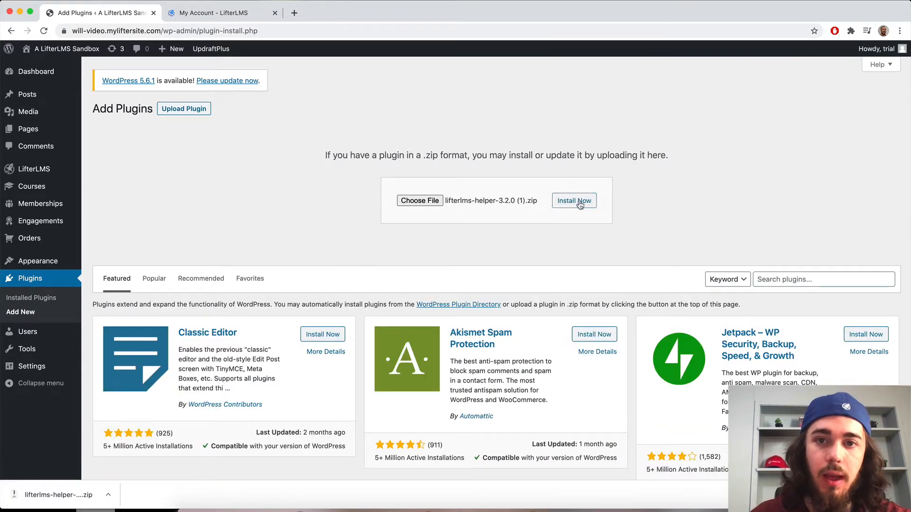
{"action": "left_click", "coordinate": [574, 200]}
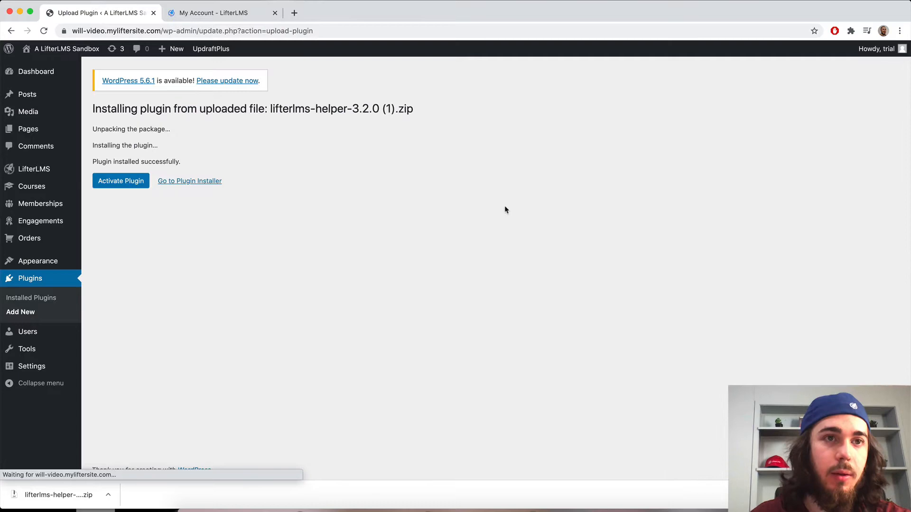
{"action": "left_click", "coordinate": [120, 181]}
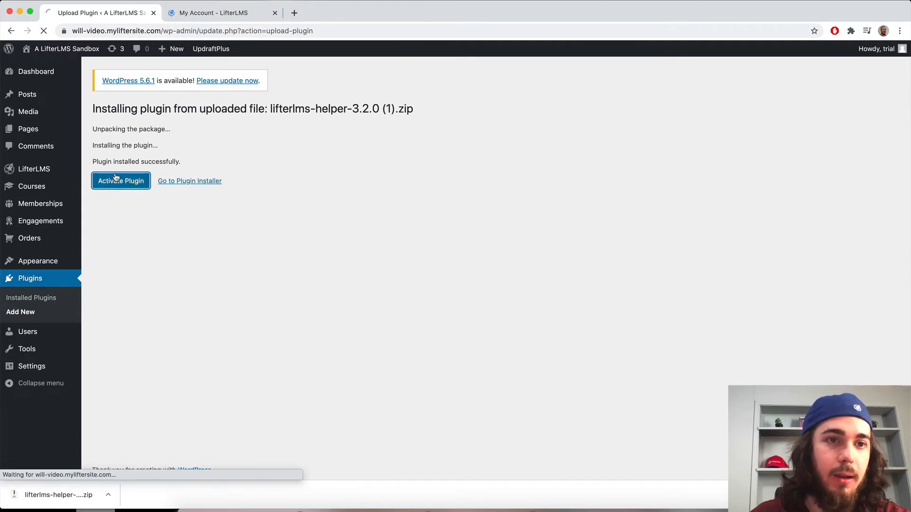
{"action": "left_click", "coordinate": [120, 180]}
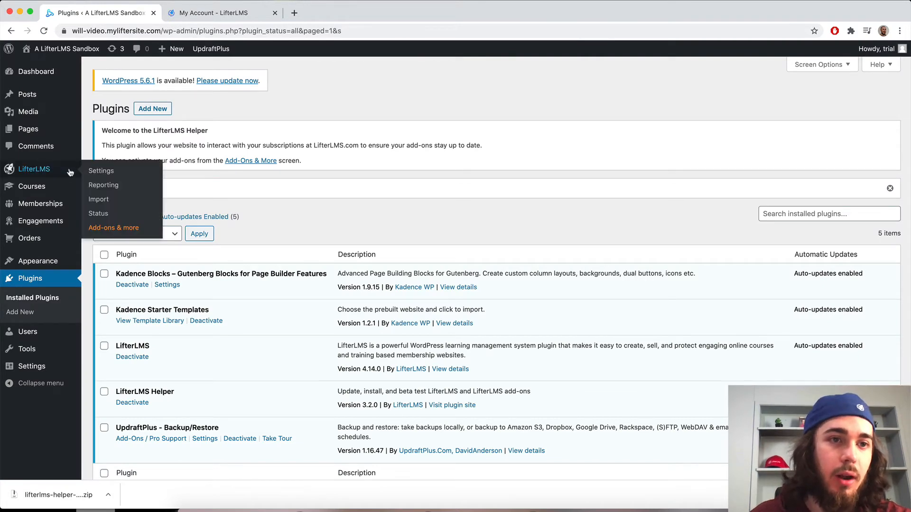
Add and save the license key under My License Keys on the LifterLMS Add-ons page
{"action": "left_click", "coordinate": [114, 227]}
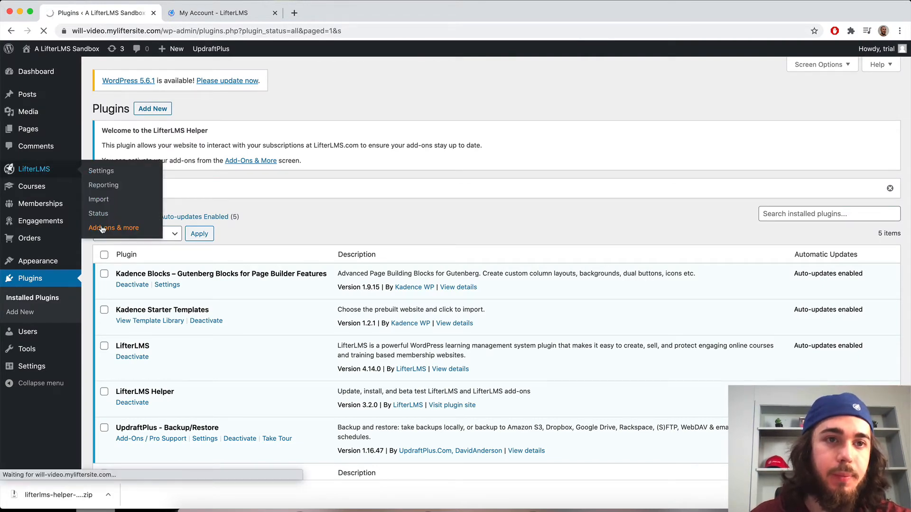
{"action": "left_click", "coordinate": [114, 227]}
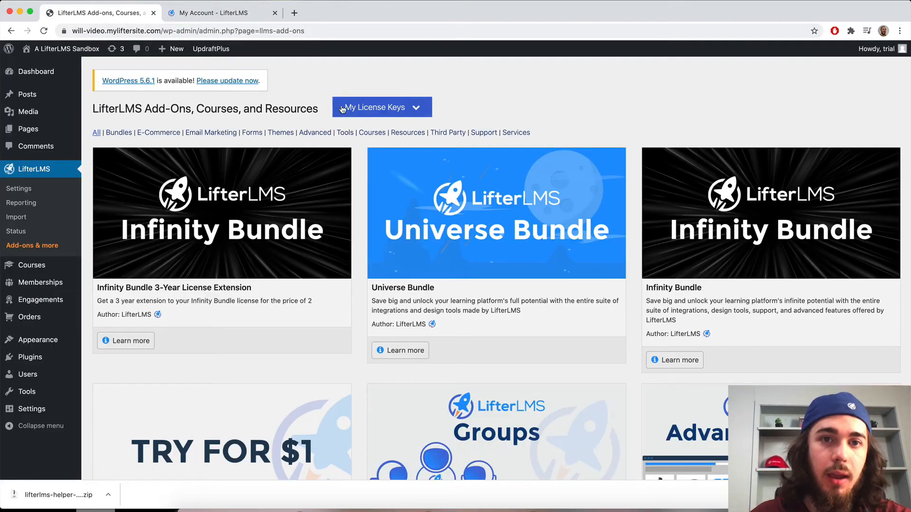
{"action": "left_click", "coordinate": [381, 106]}
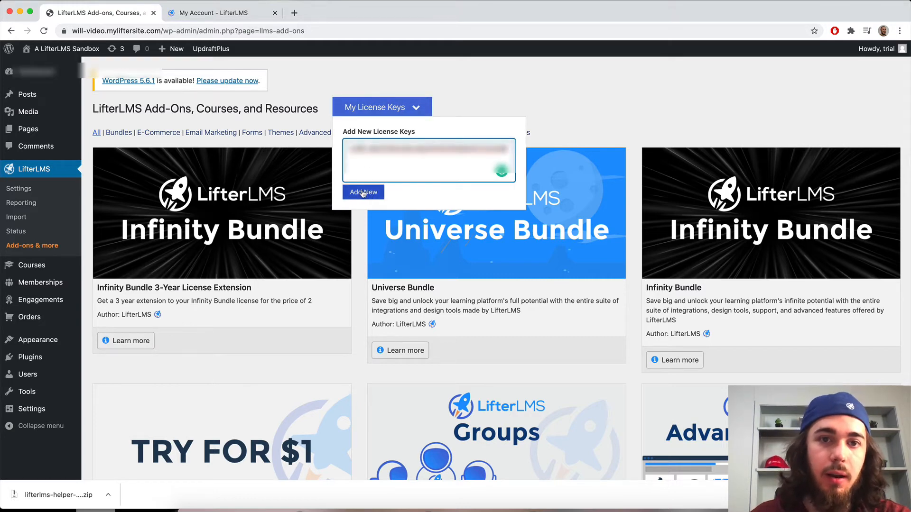
{"action": "left_click", "coordinate": [363, 192]}
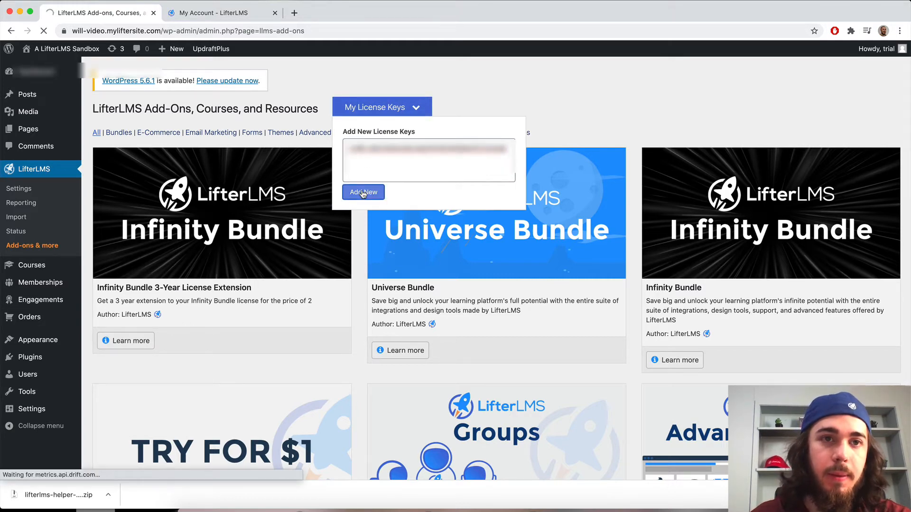
{"action": "left_click", "coordinate": [363, 192]}
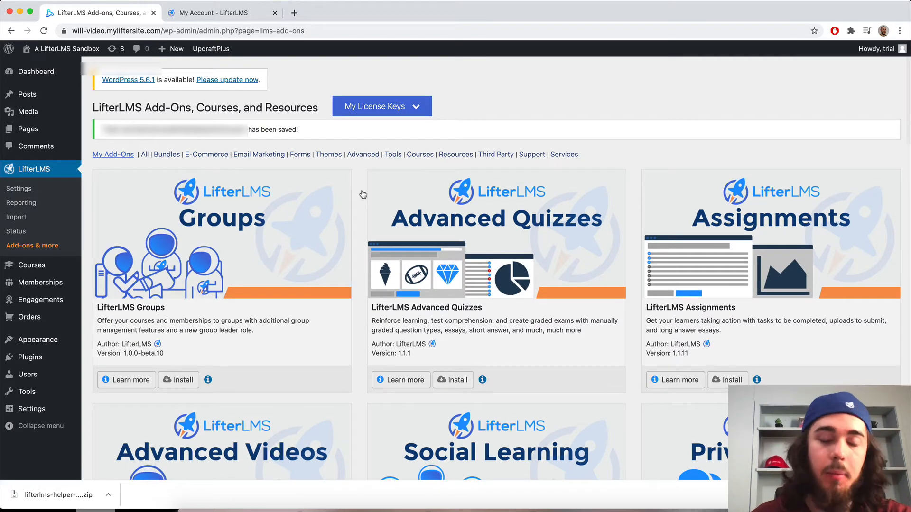
Install the Social Learning add-on and activate it, applying each action
{"action": "scroll", "scroll_direction": "down", "scroll_amount": 3}
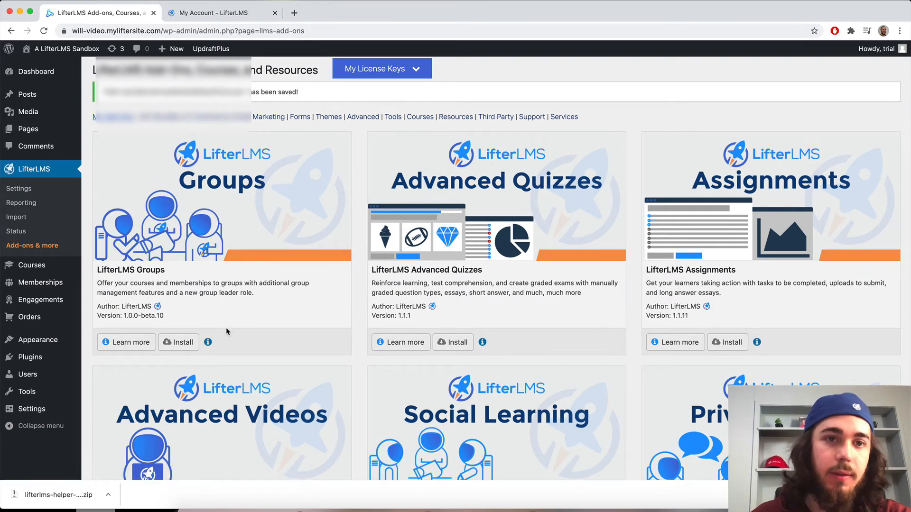
{"action": "scroll", "scroll_direction": "down", "scroll_amount": 3}
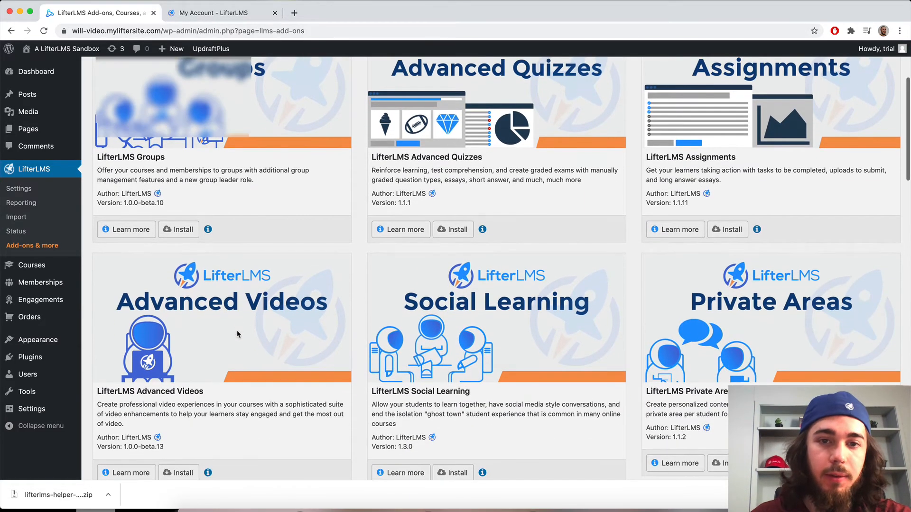
{"action": "scroll", "scroll_direction": "down", "scroll_amount": 3}
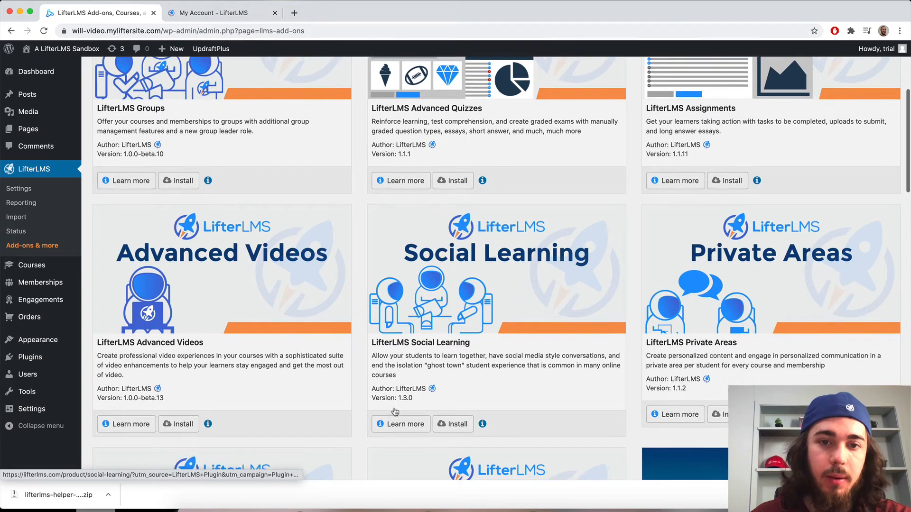
{"action": "scroll", "scroll_direction": "down", "scroll_amount": 3}
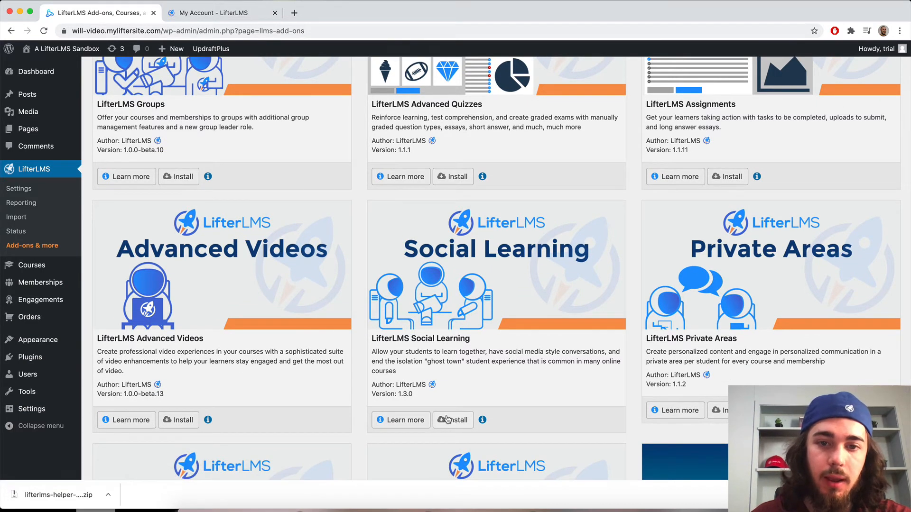
{"action": "left_click", "coordinate": [452, 420]}
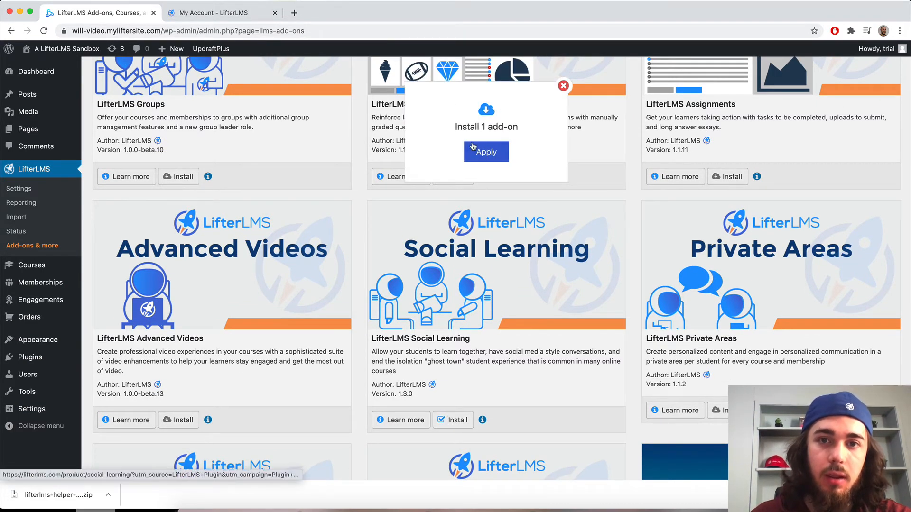
{"action": "left_click", "coordinate": [486, 152]}
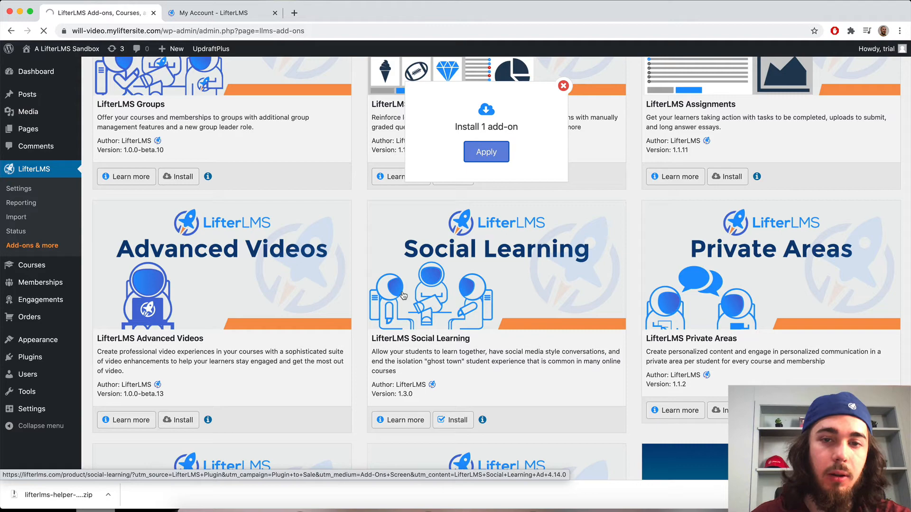
{"action": "mouse_move", "coordinate": [486, 259]}
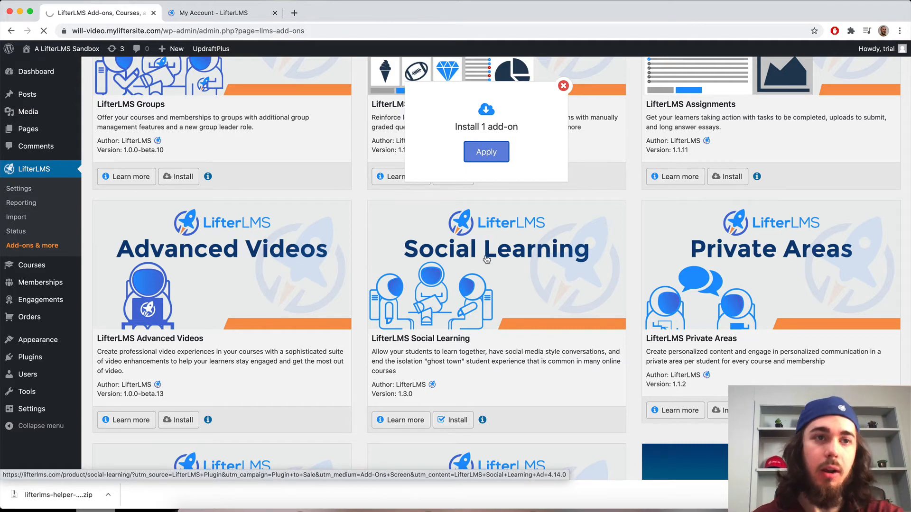
{"action": "left_click", "coordinate": [486, 152]}
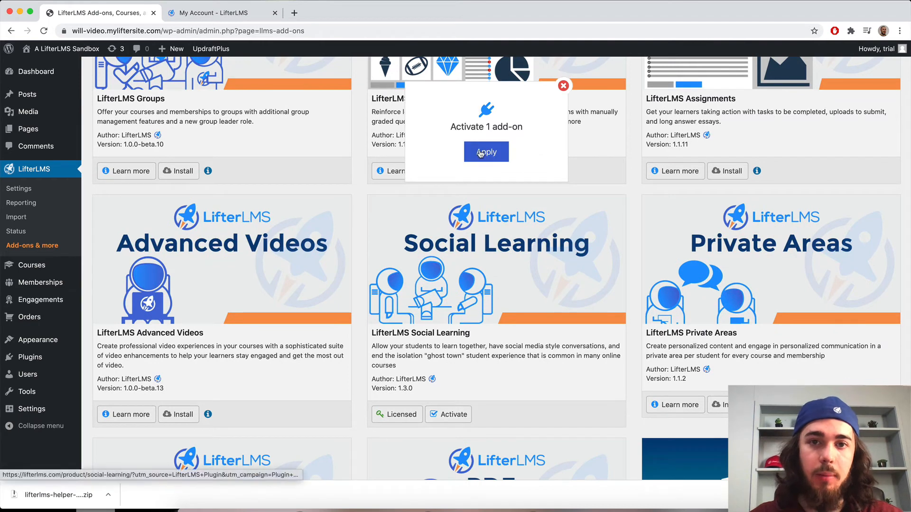
{"action": "left_click", "coordinate": [486, 152]}
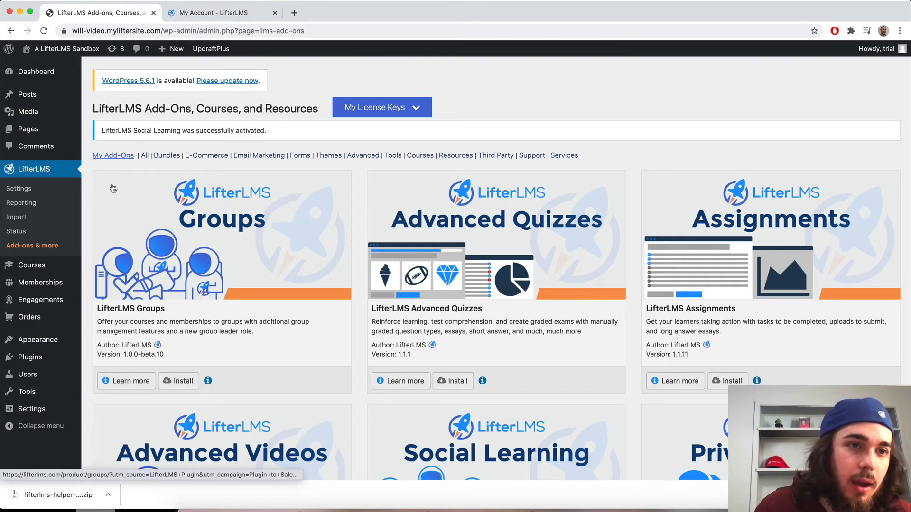
View the Integrations tab of LifterLMS Settings, showing Social Learning installed
{"action": "left_click", "coordinate": [19, 189]}
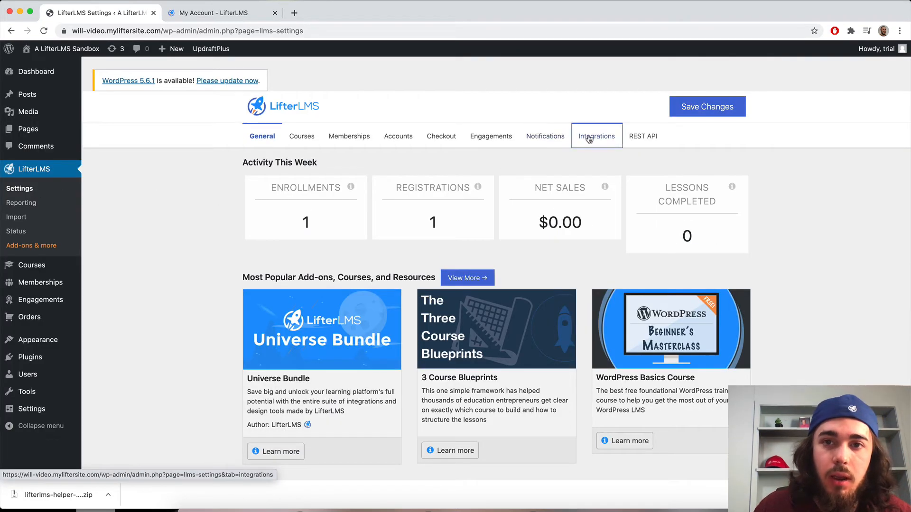
{"action": "left_click", "coordinate": [596, 136]}
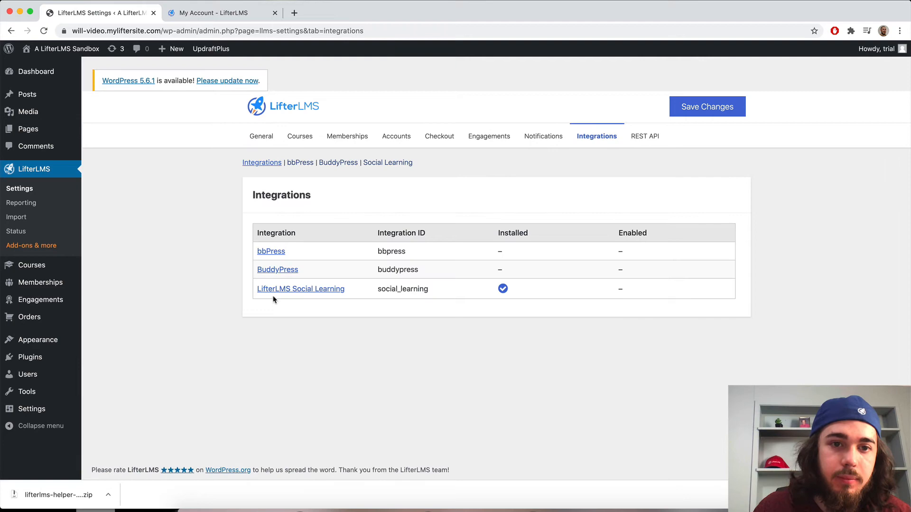
{"action": "left_click", "coordinate": [300, 289]}
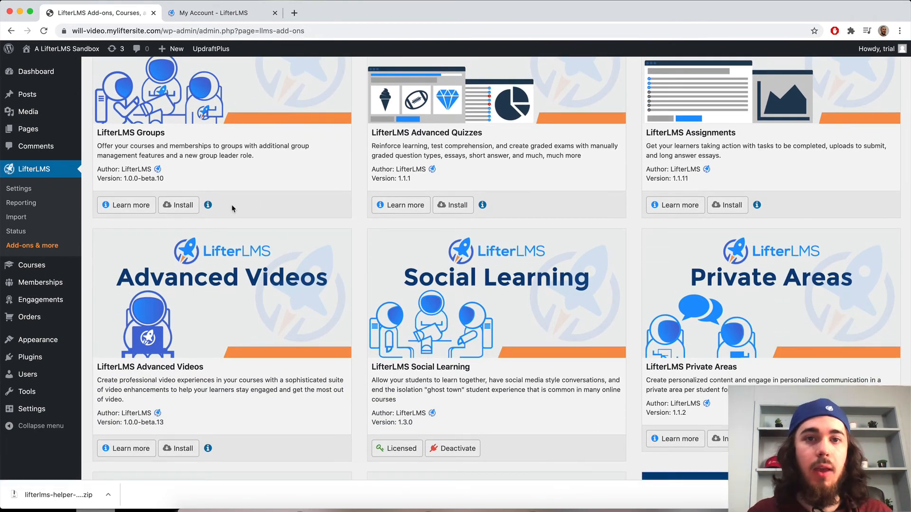
{"action": "mouse_move", "coordinate": [306, 248]}
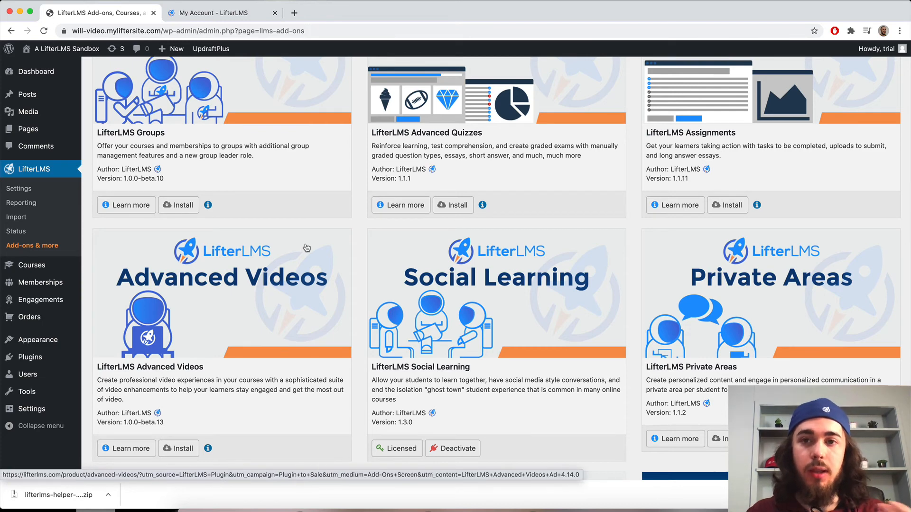
{"action": "mouse_move", "coordinate": [516, 236]}
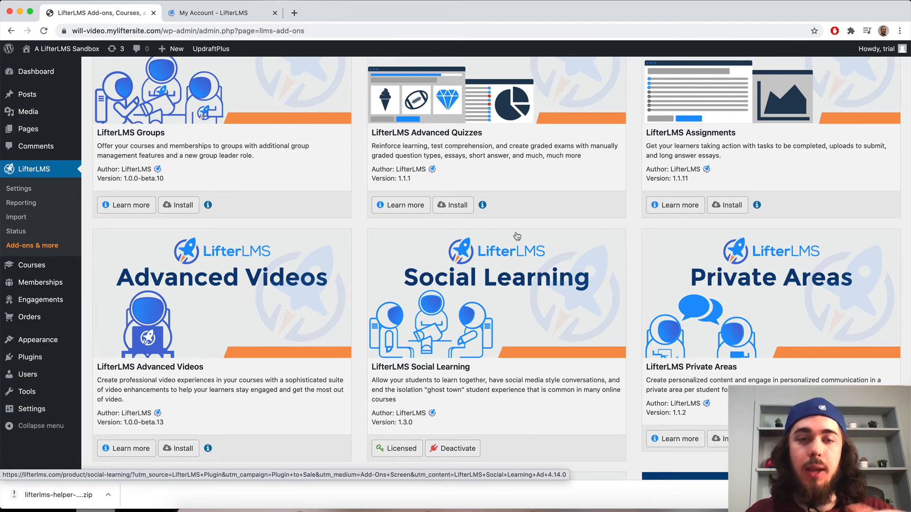